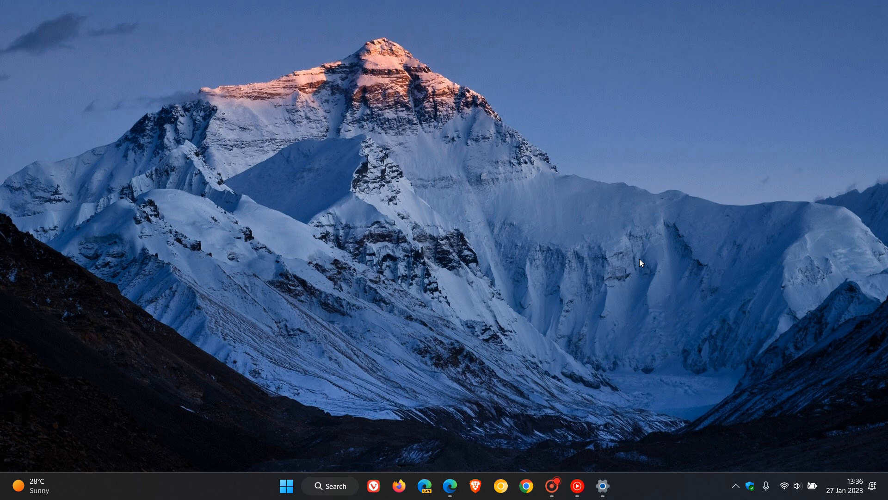
mouse_move(636, 193)
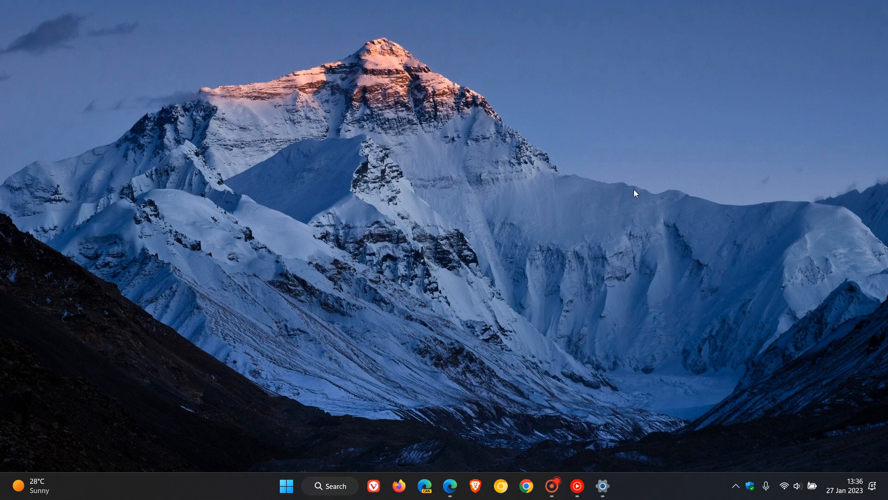
mouse_move(613, 180)
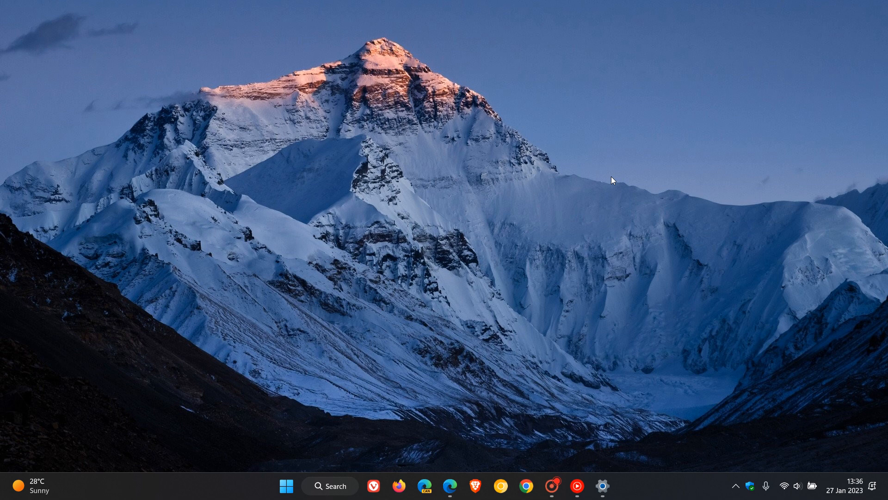
mouse_move(556, 207)
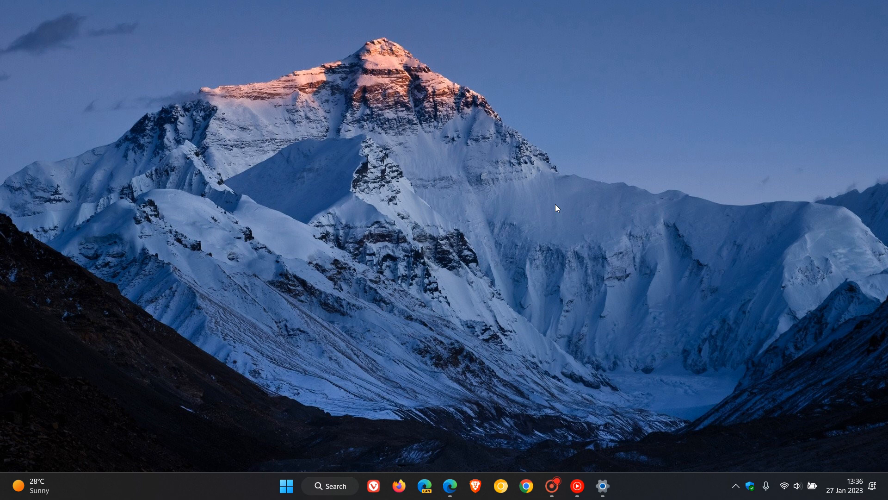
mouse_move(466, 418)
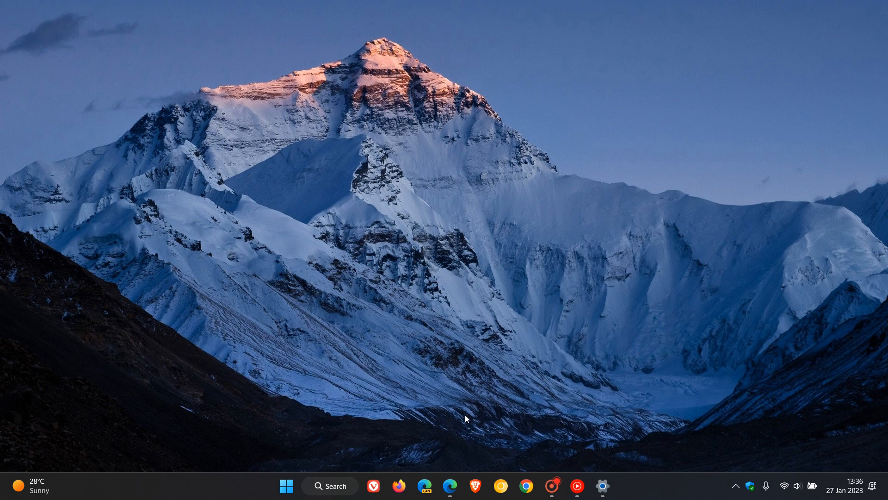
Show the Windows 11 21H2 release-health page and scroll to its January 26, 2023 status notice.
click(449, 486)
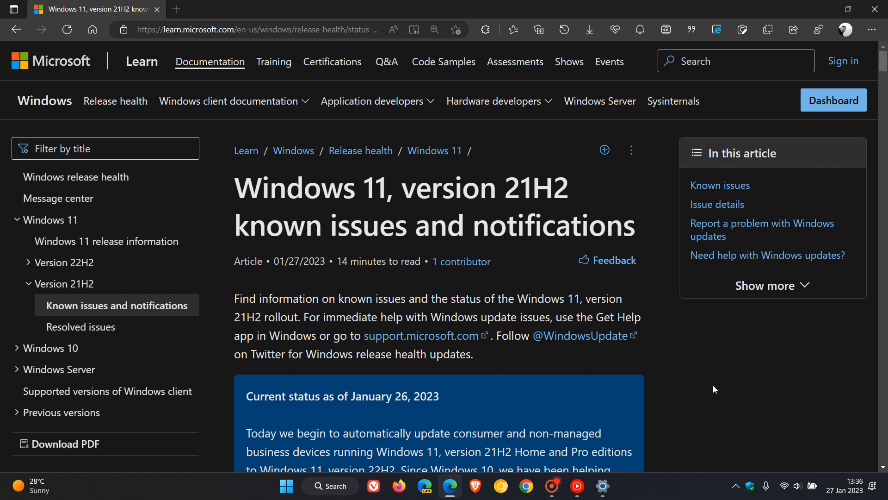
mouse_move(700, 354)
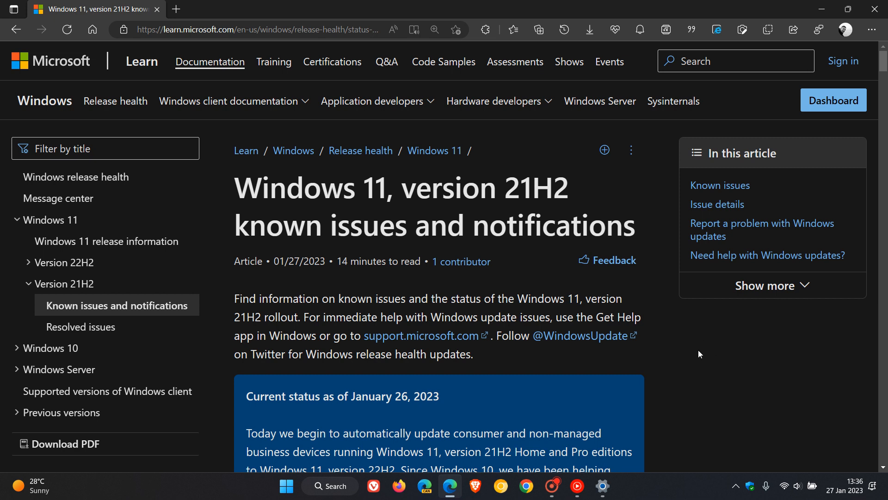
mouse_move(700, 334)
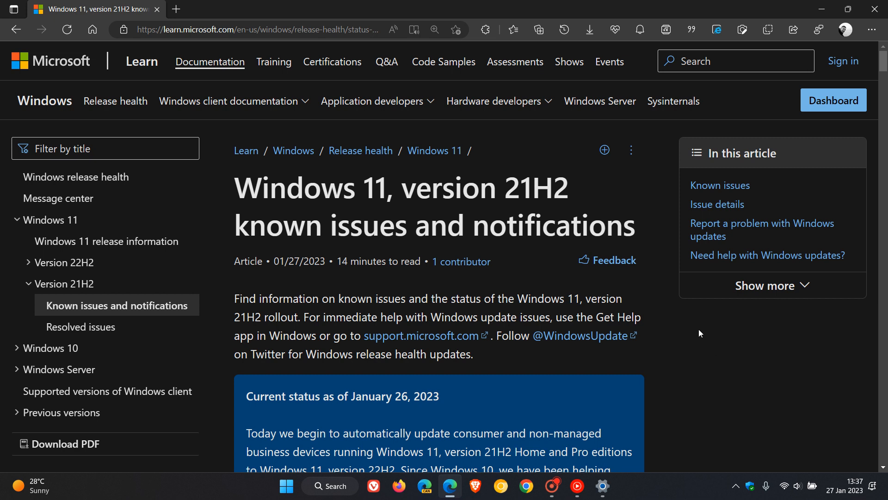
scroll(down, 3)
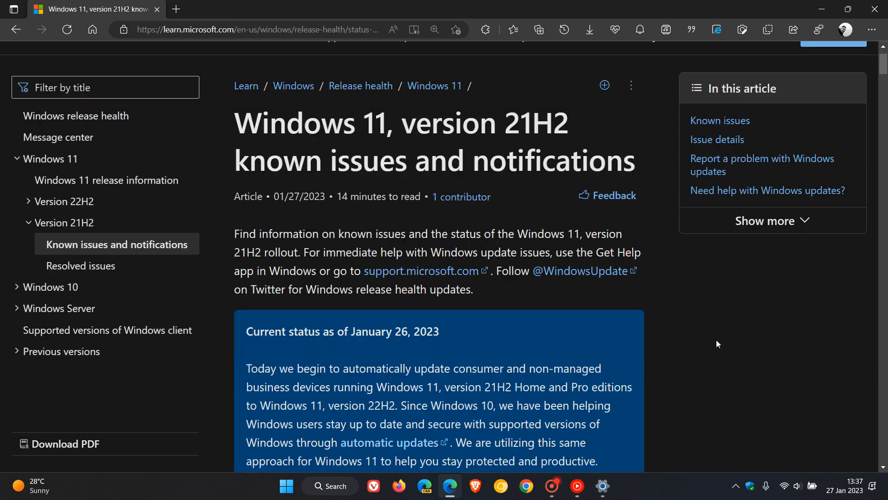
scroll(down, 3)
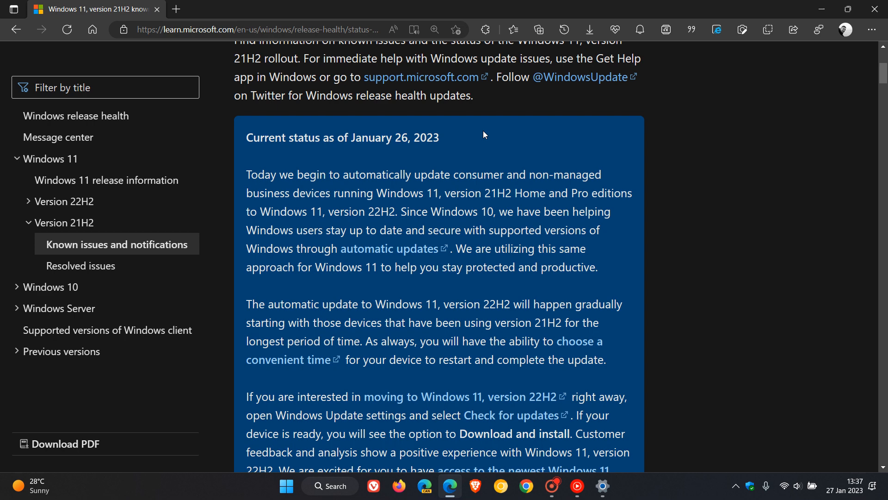
mouse_move(683, 180)
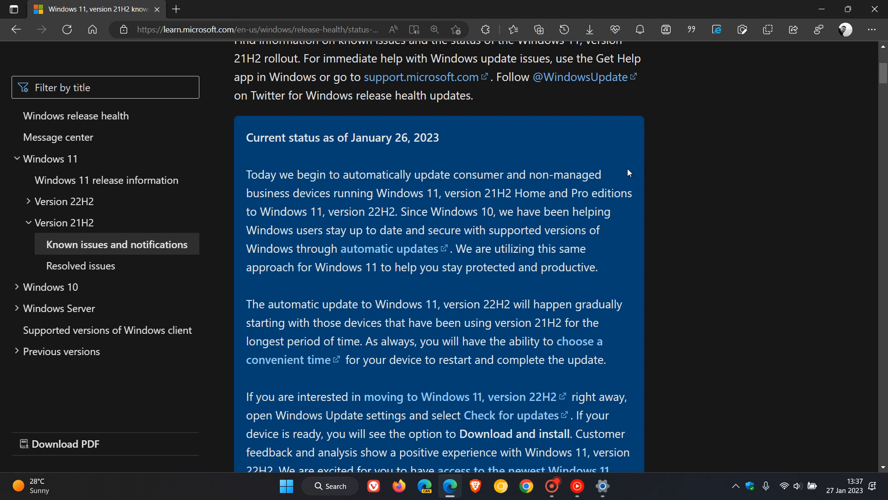
mouse_move(640, 197)
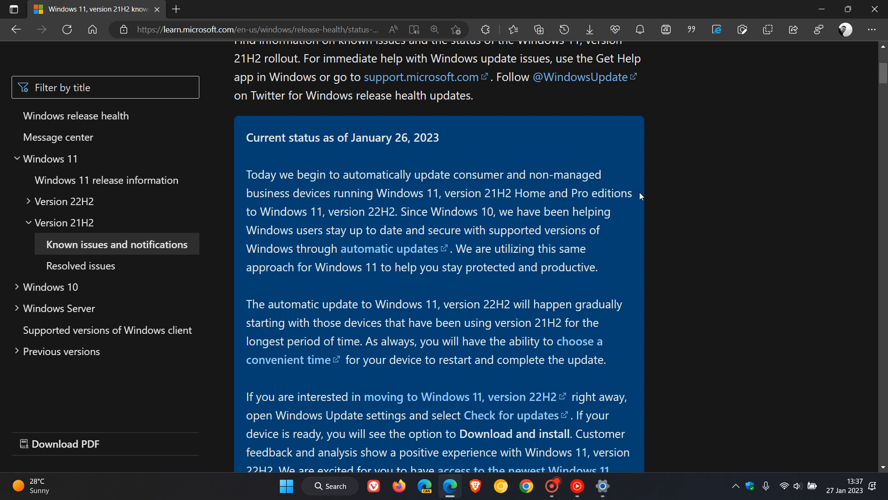
mouse_move(651, 195)
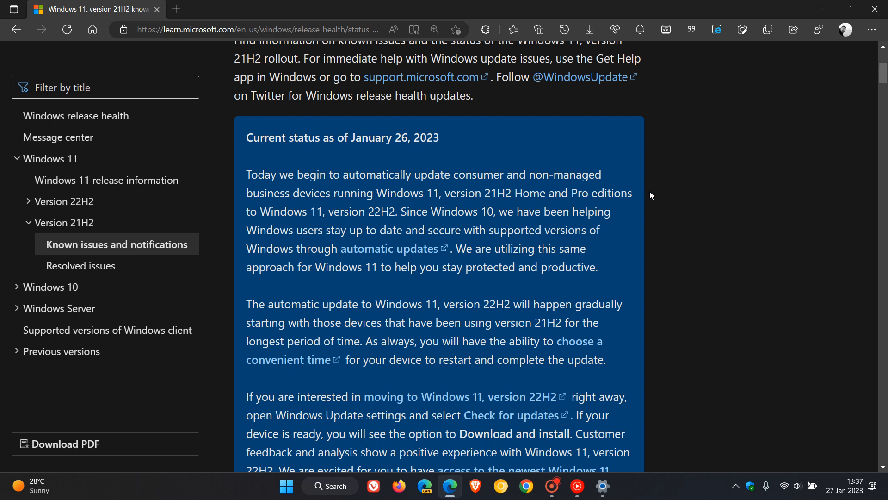
mouse_move(628, 212)
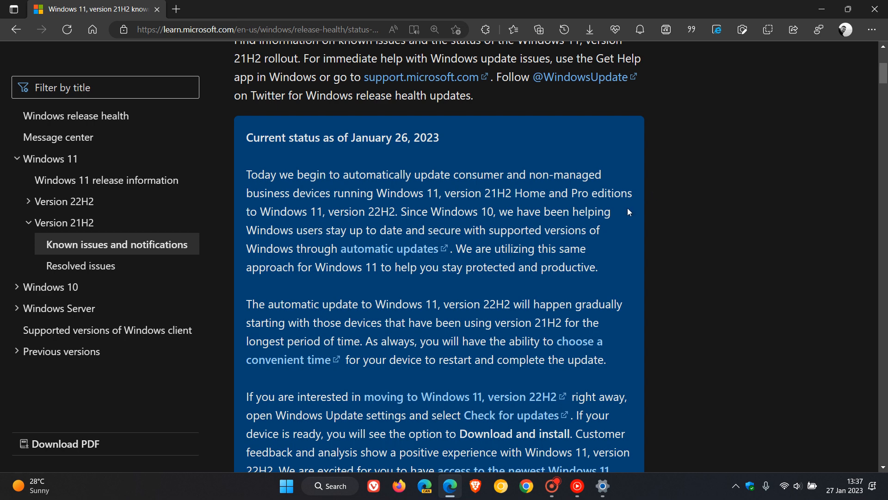
scroll(down, 3)
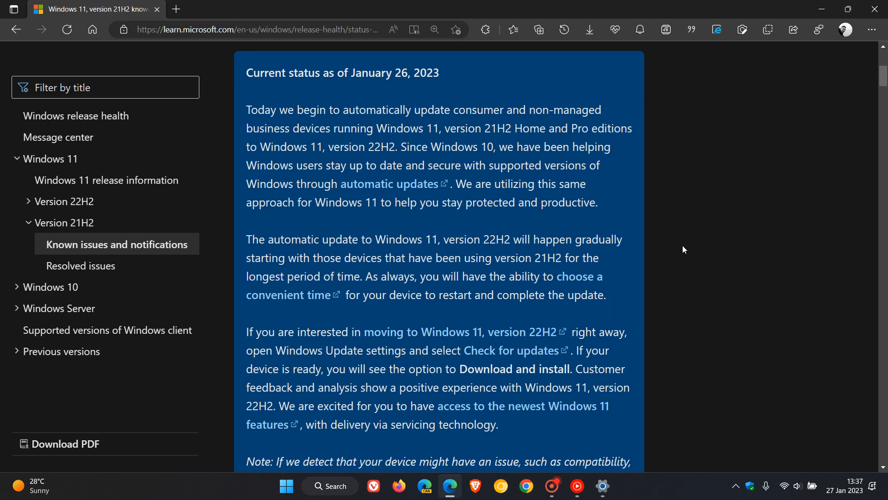
mouse_move(636, 240)
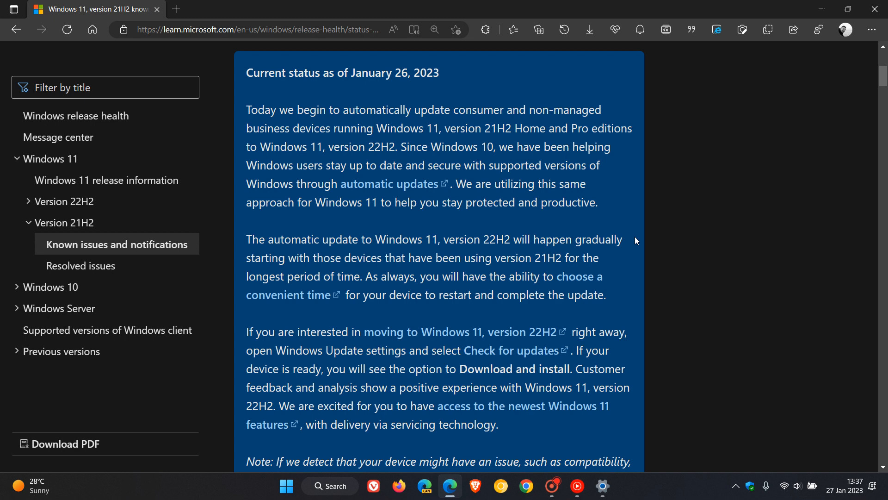
mouse_move(639, 264)
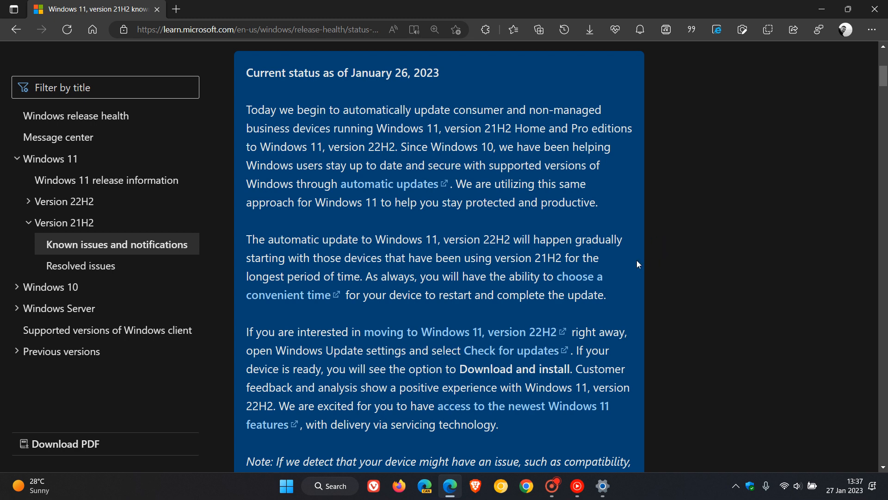
mouse_move(634, 264)
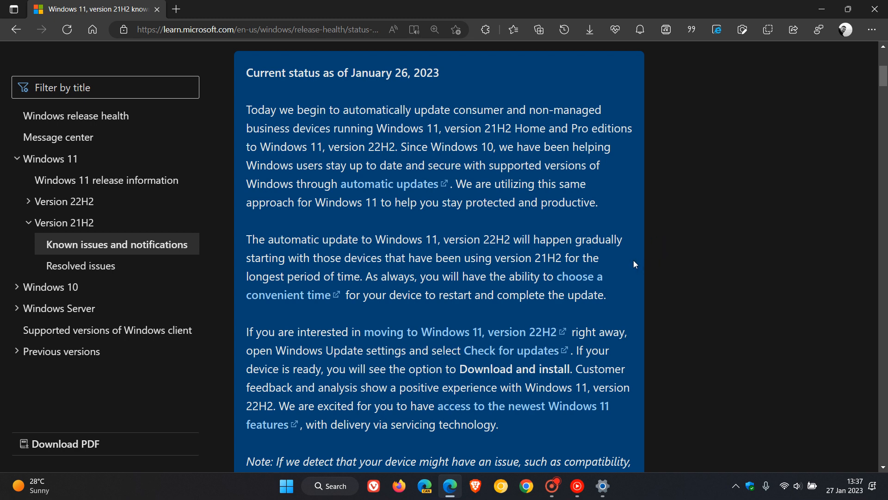
mouse_move(637, 267)
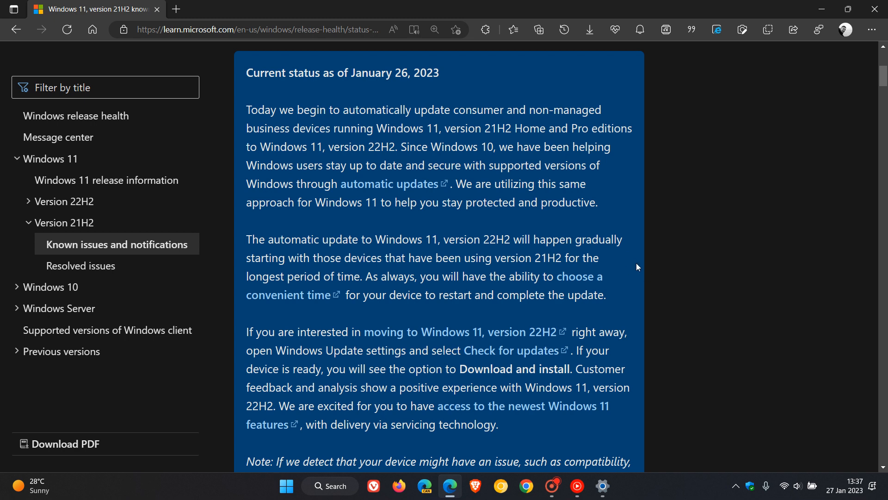
mouse_move(628, 270)
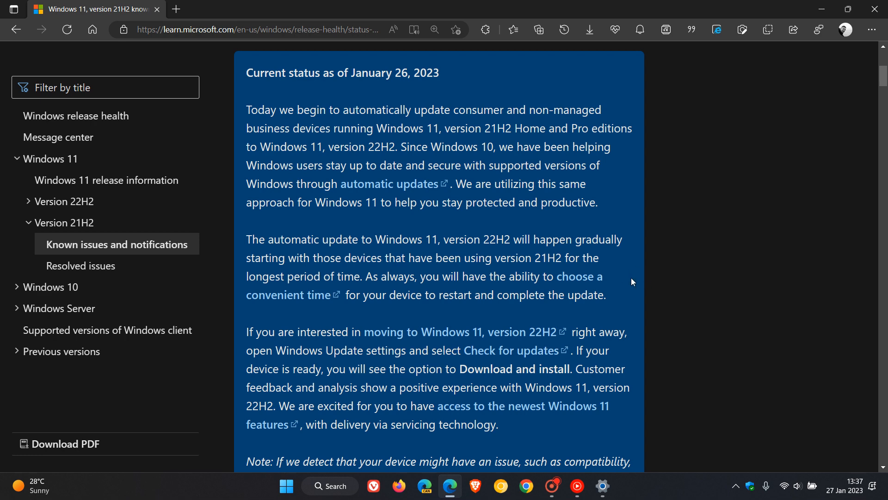
mouse_move(733, 303)
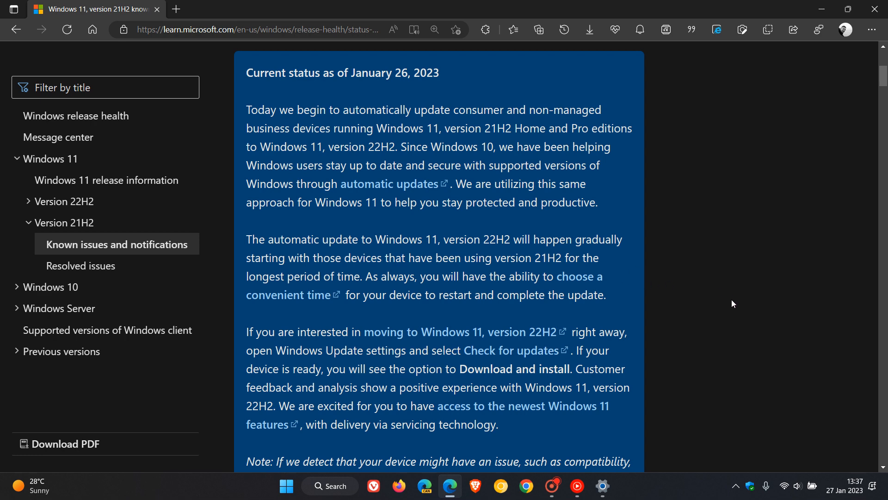
scroll(down, 3)
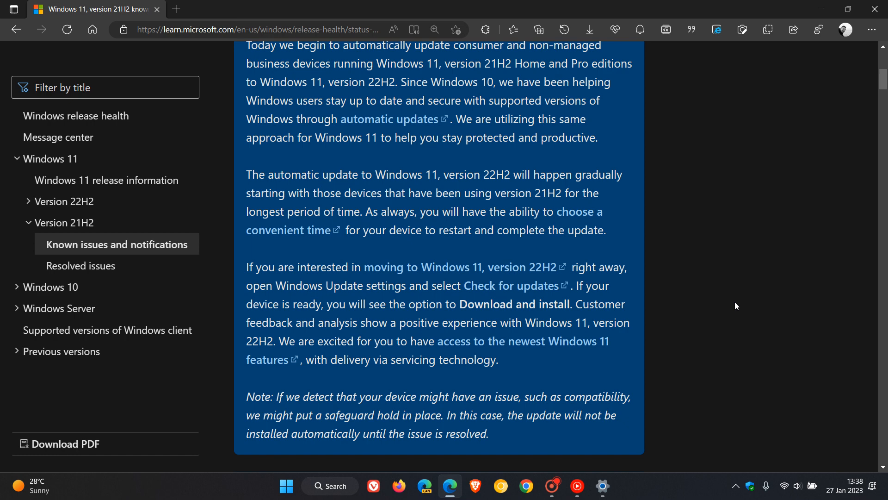
click(603, 487)
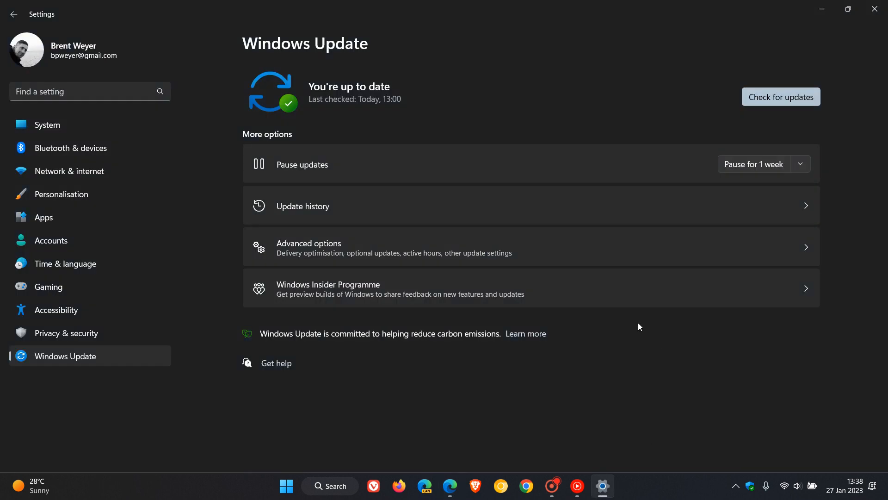
mouse_move(626, 131)
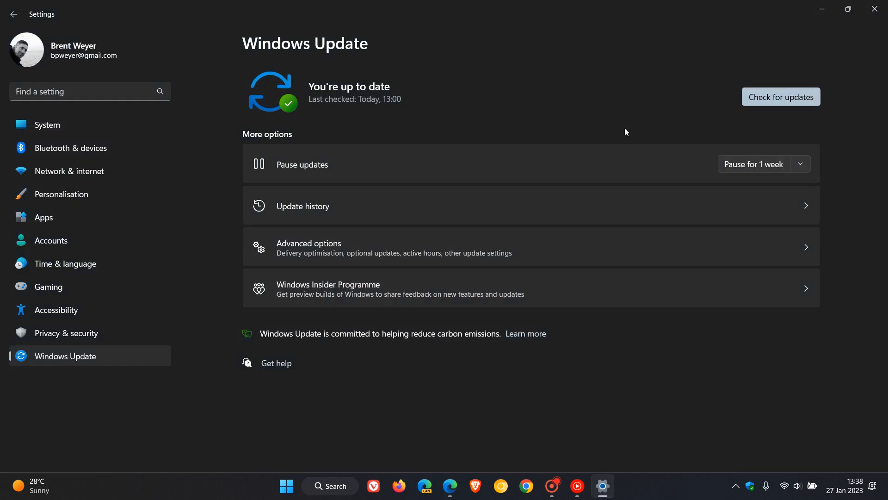
Run Check for updates on the Windows Update settings page.
click(781, 96)
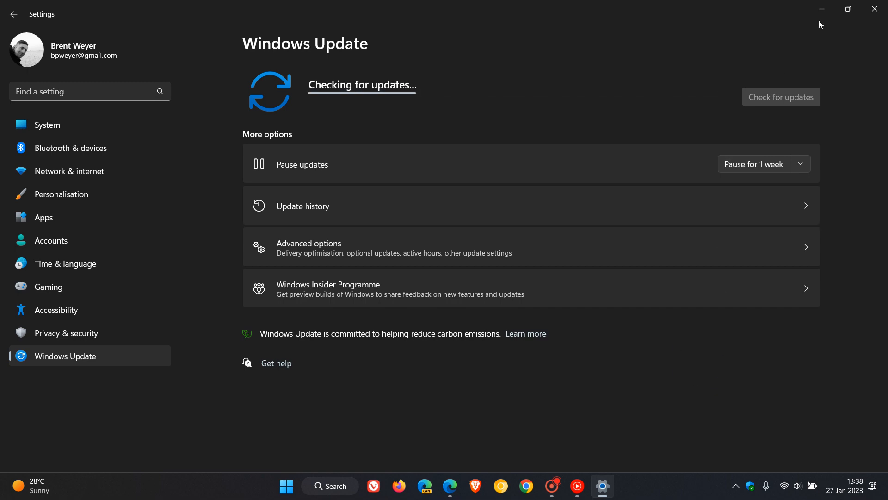
mouse_move(822, 9)
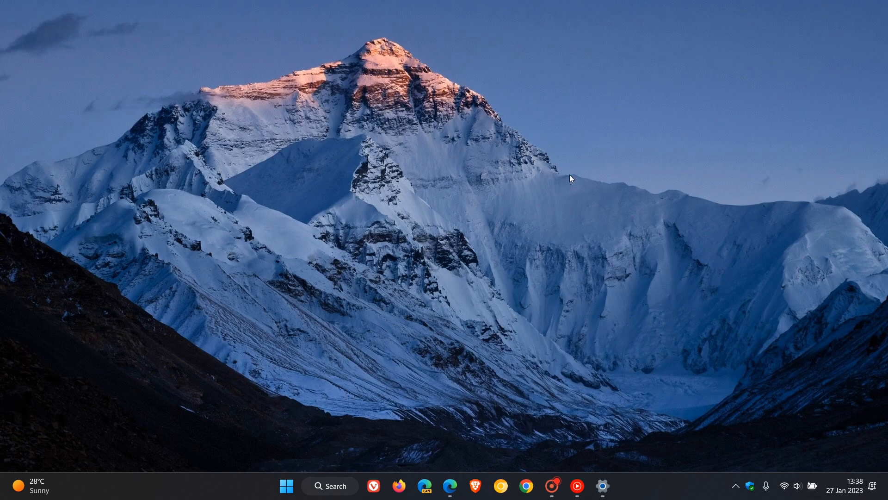
mouse_move(610, 182)
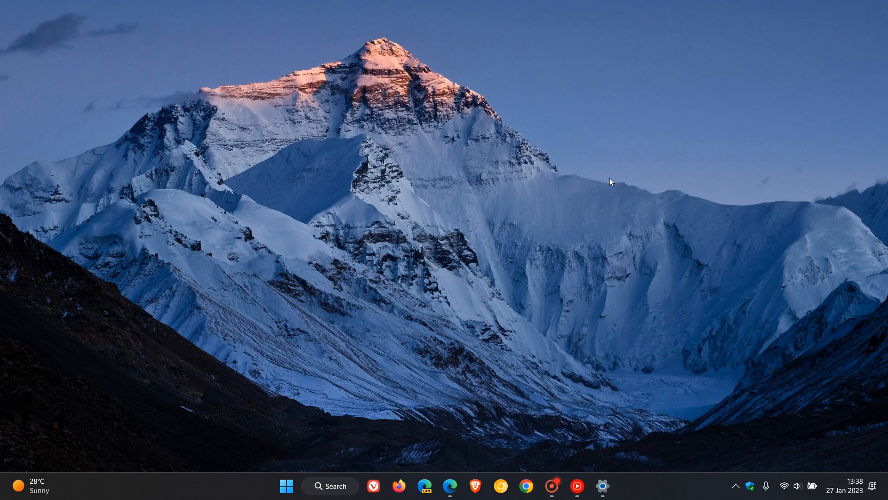
mouse_move(629, 268)
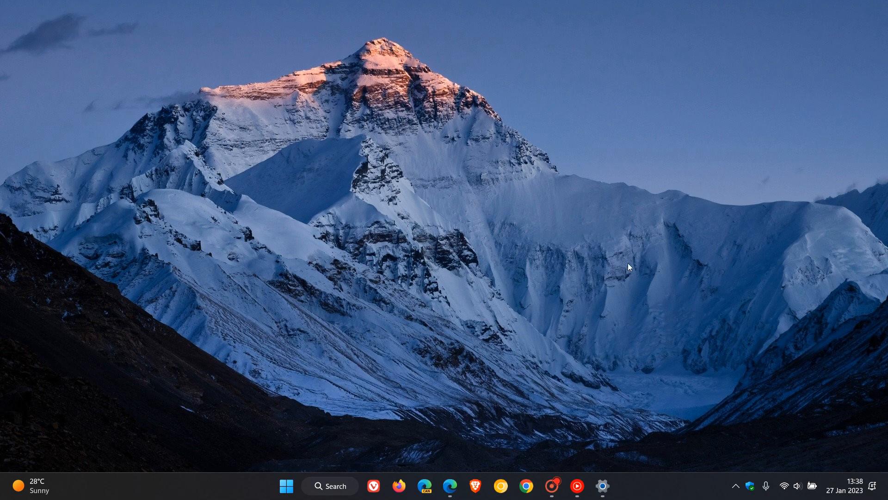